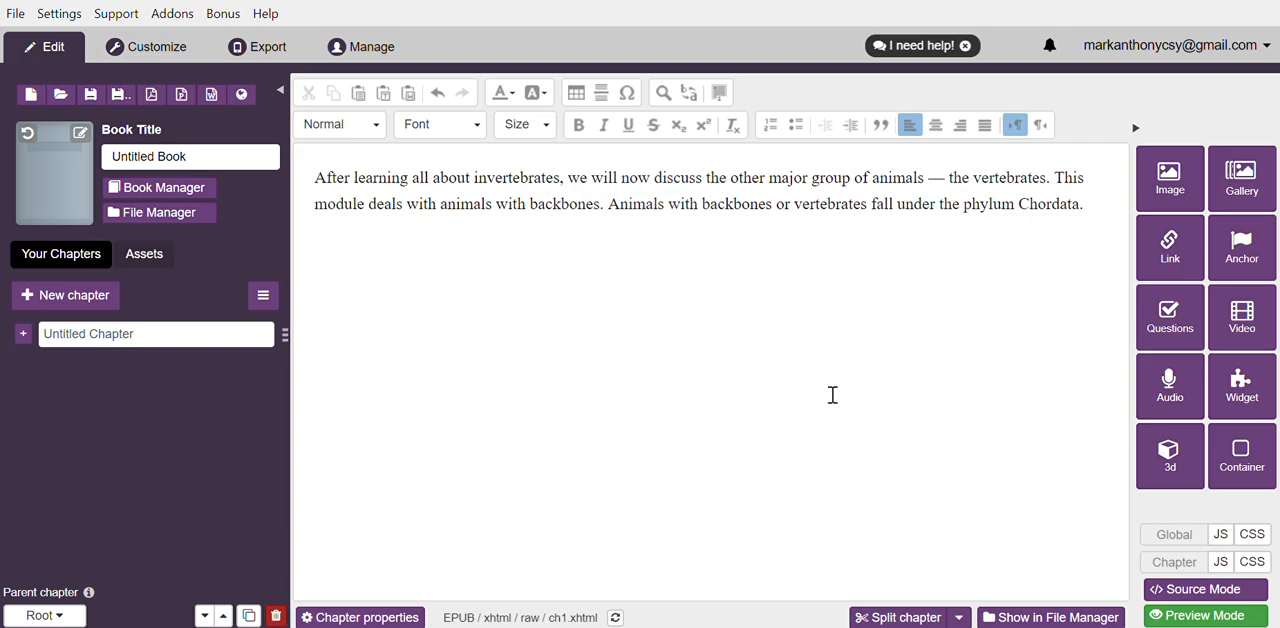
Paste paragraphs on the three Chordata subphyla and the five vertebrate classes, each on a new line.
click(1085, 204)
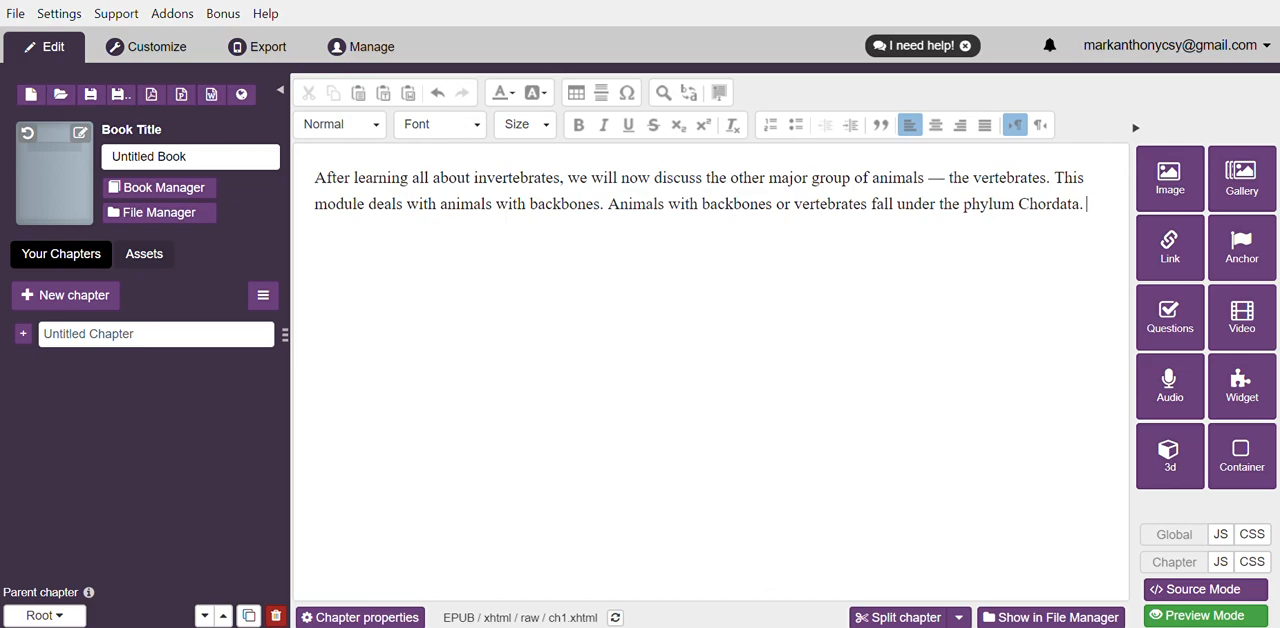
mouse_move(538, 434)
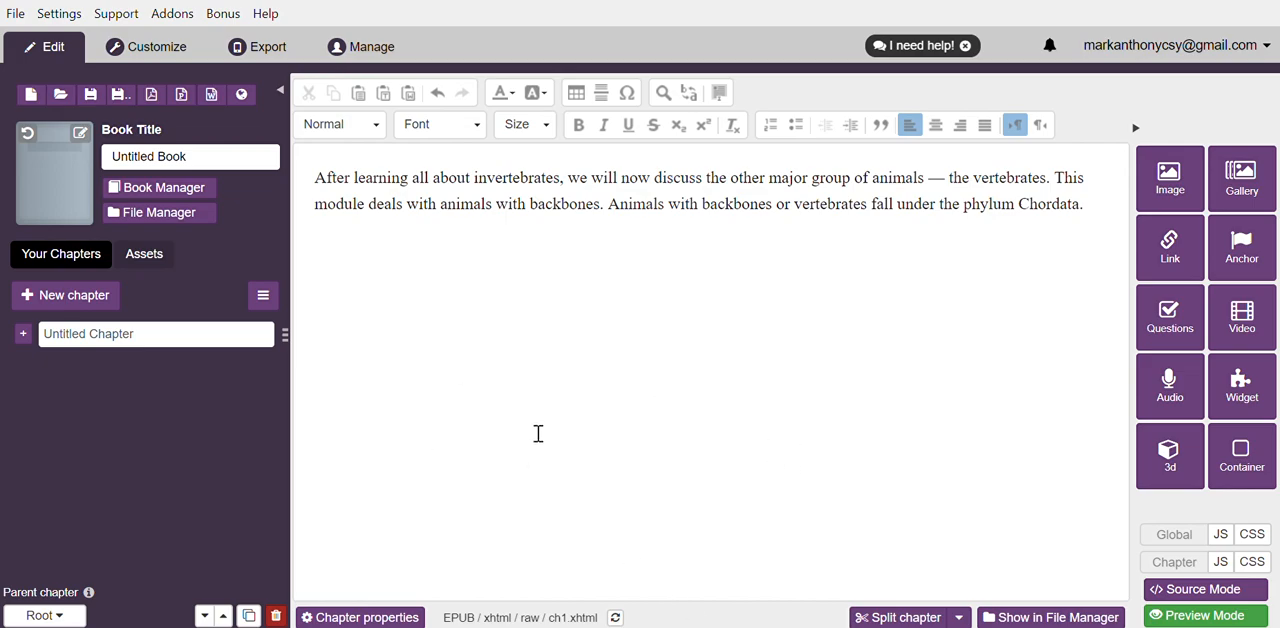
mouse_move(794, 403)
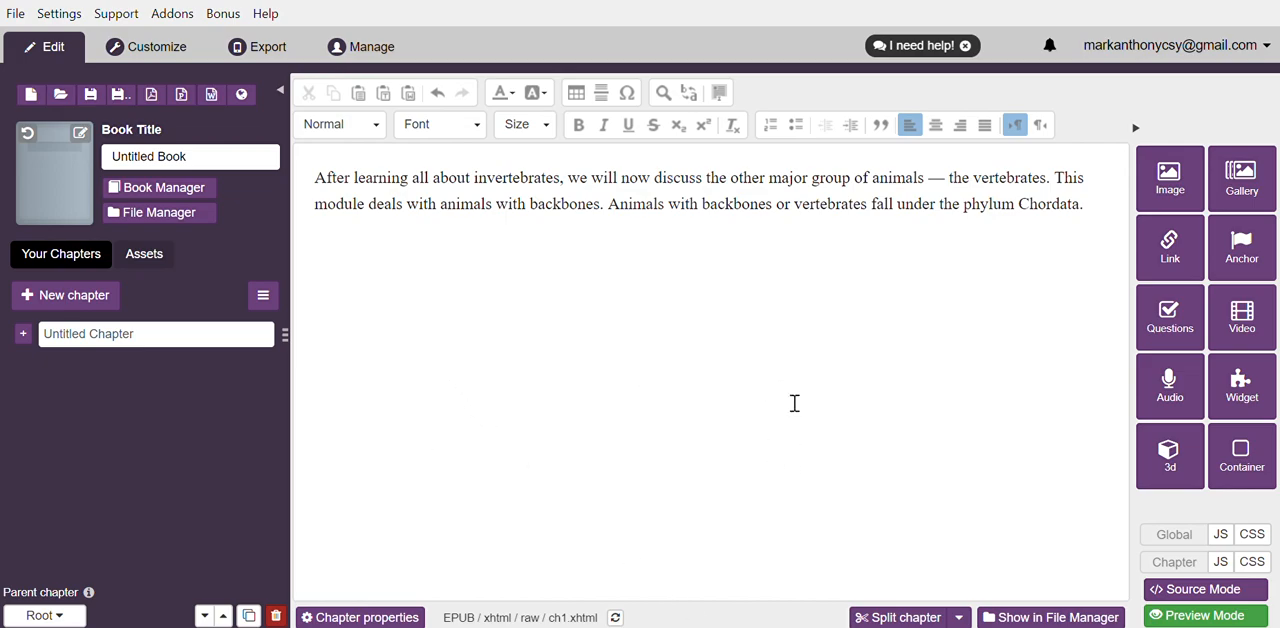
mouse_move(827, 428)
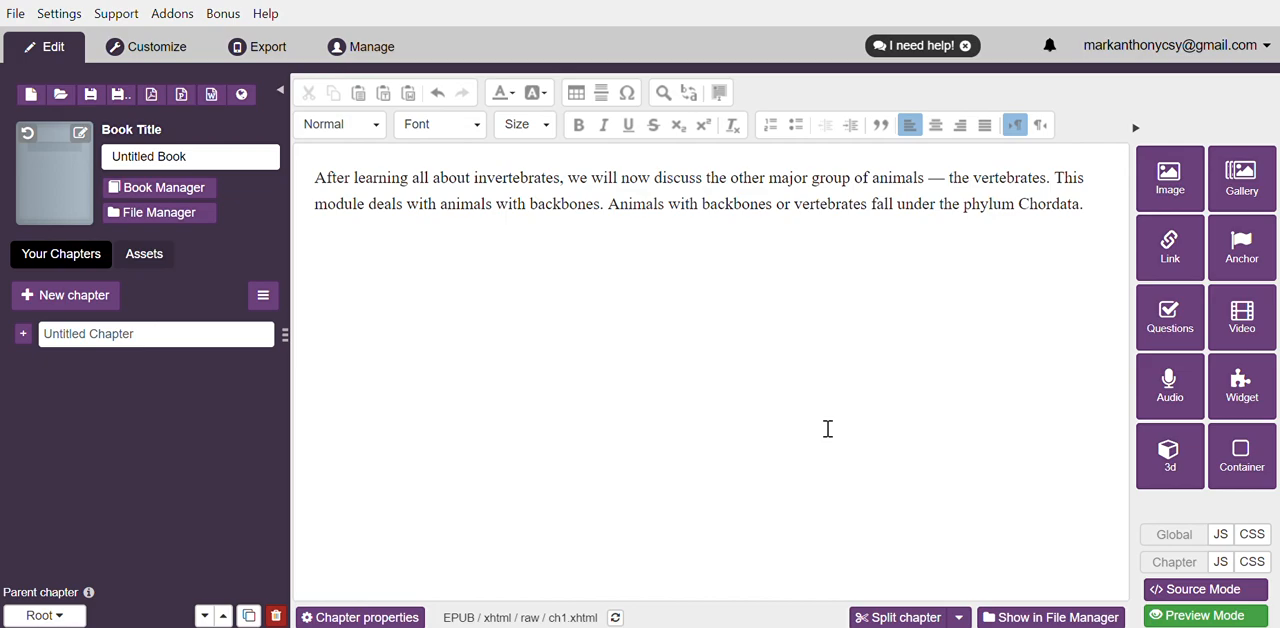
mouse_move(497, 388)
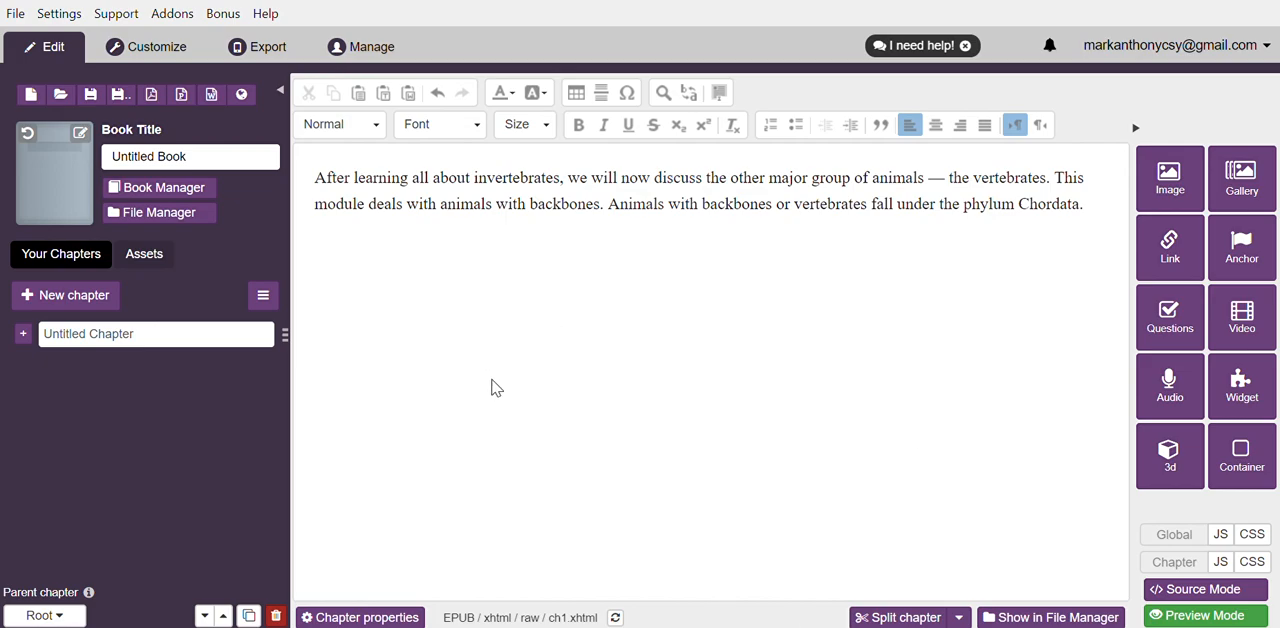
mouse_move(1098, 210)
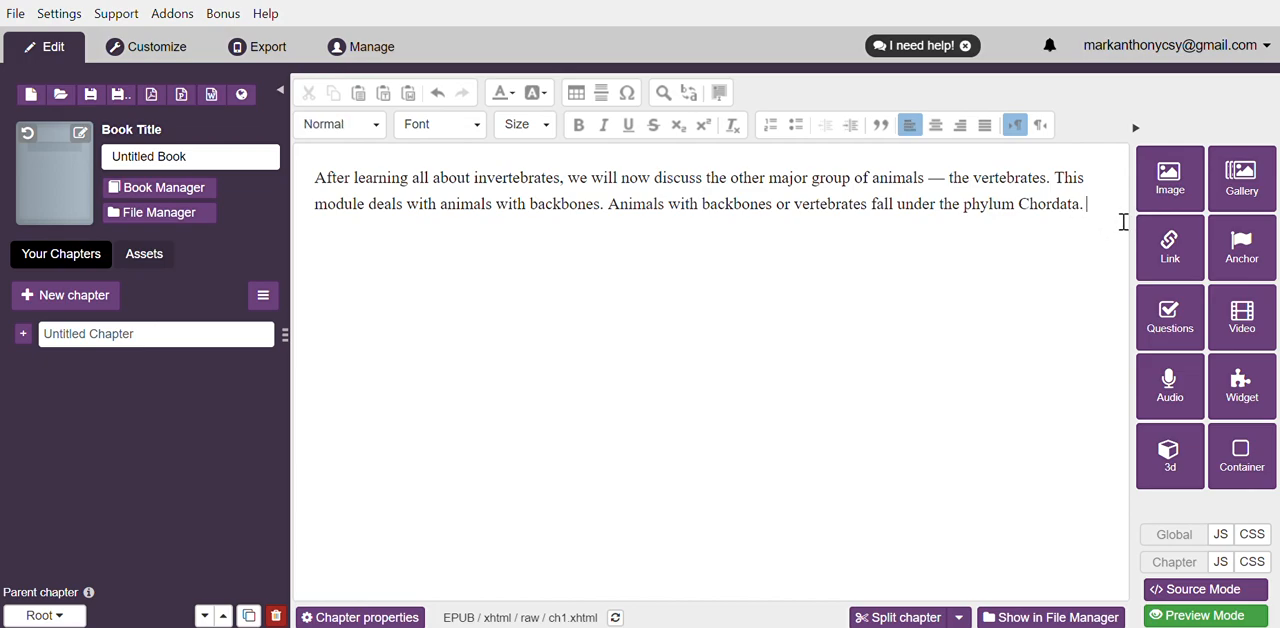
key(Return)
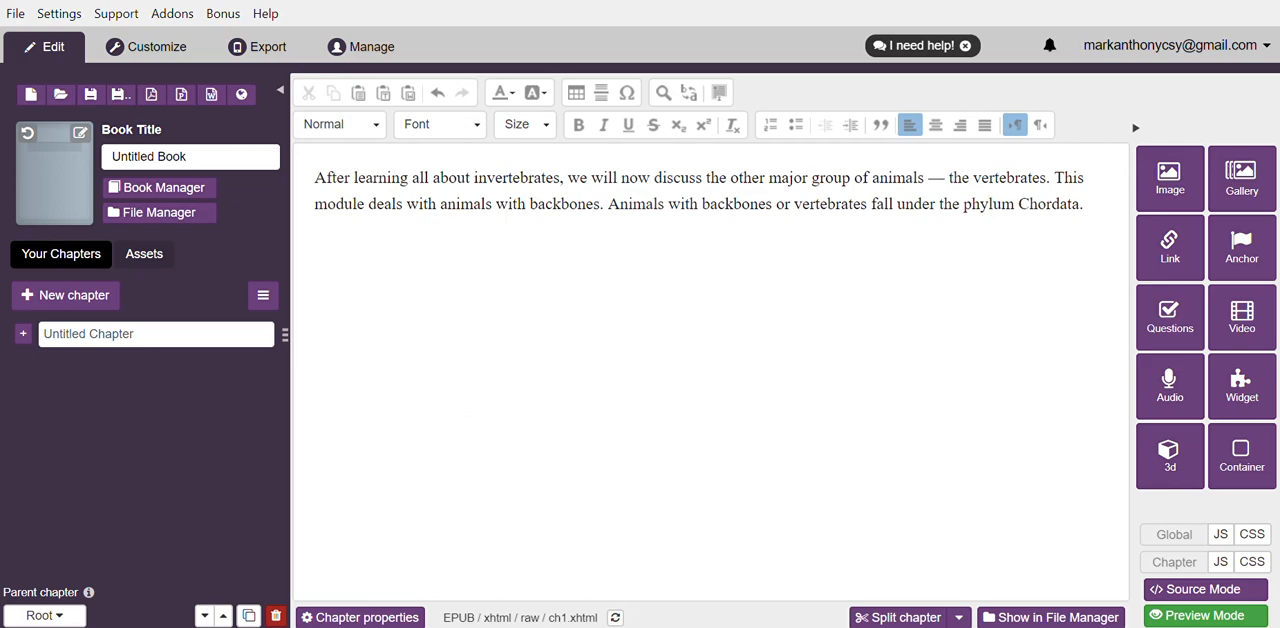
text(This phylum is divided into three subphyla: Urochordata, Cephalochordata and Vertebrata. Of the three subphyla, we will concentrate only on the subphylum Vertebrata, to which animals with vertebral columns belong.)
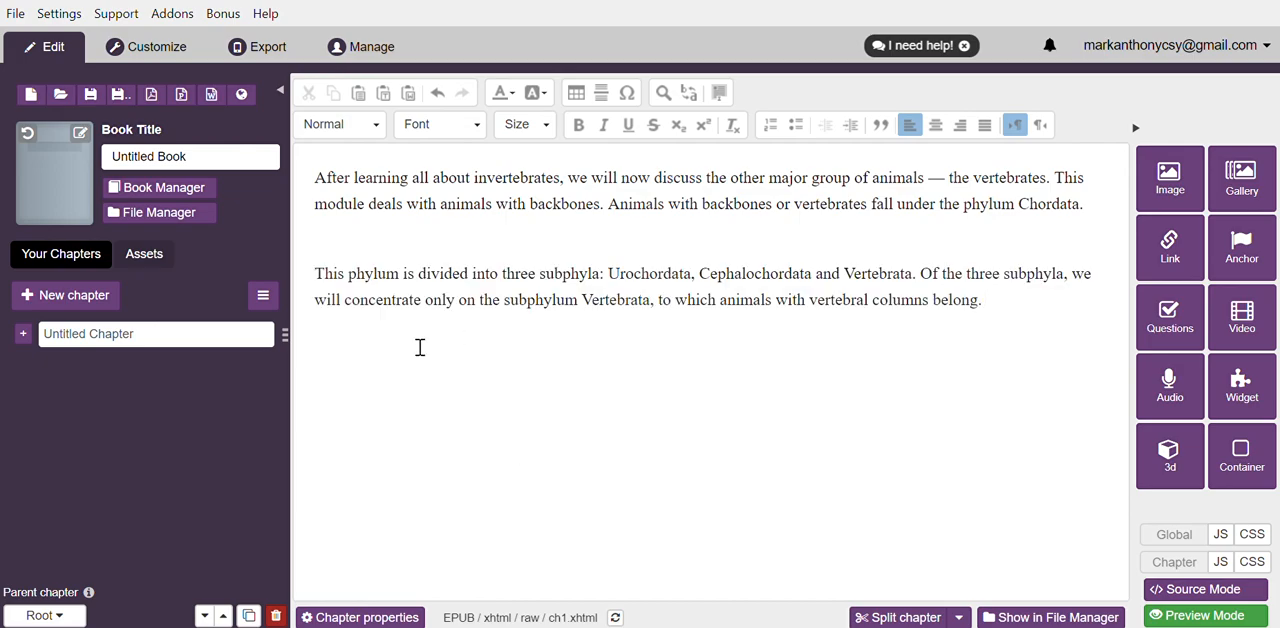
click(983, 299)
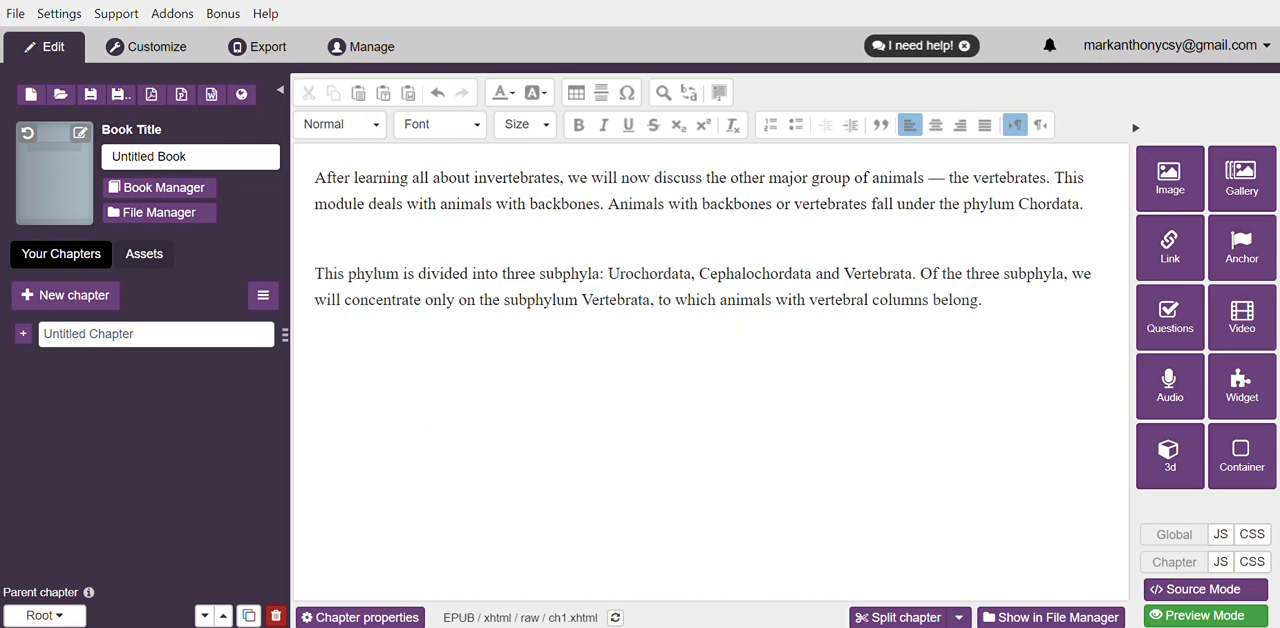
mouse_move(485, 544)
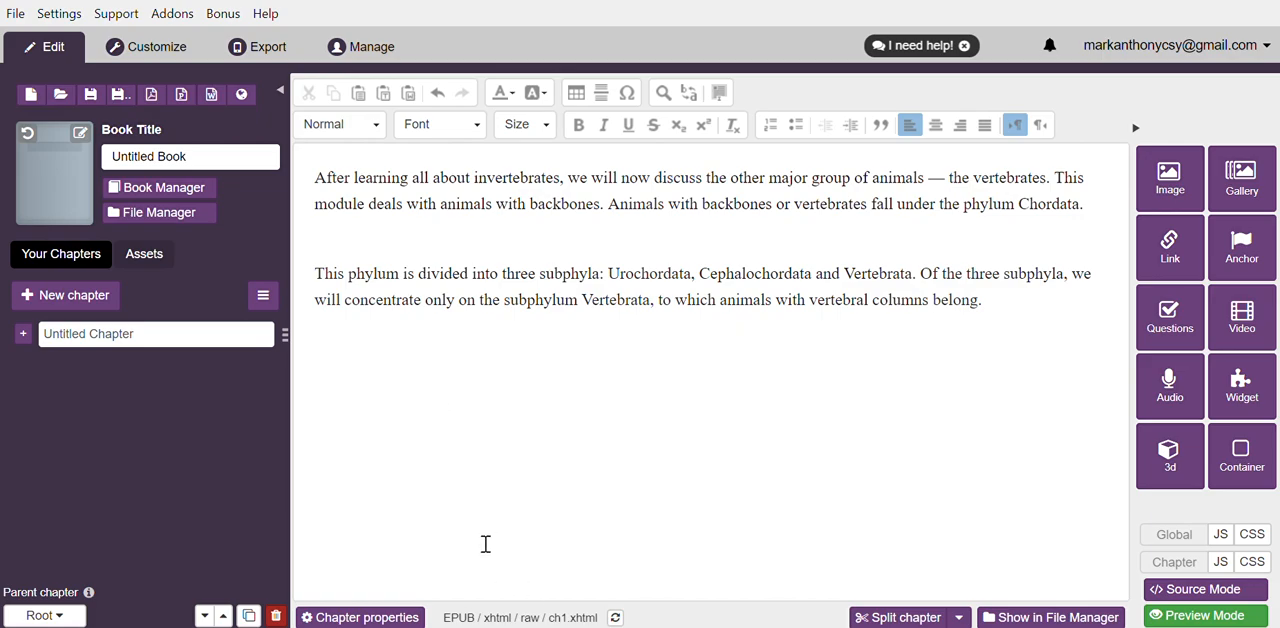
mouse_move(485, 544)
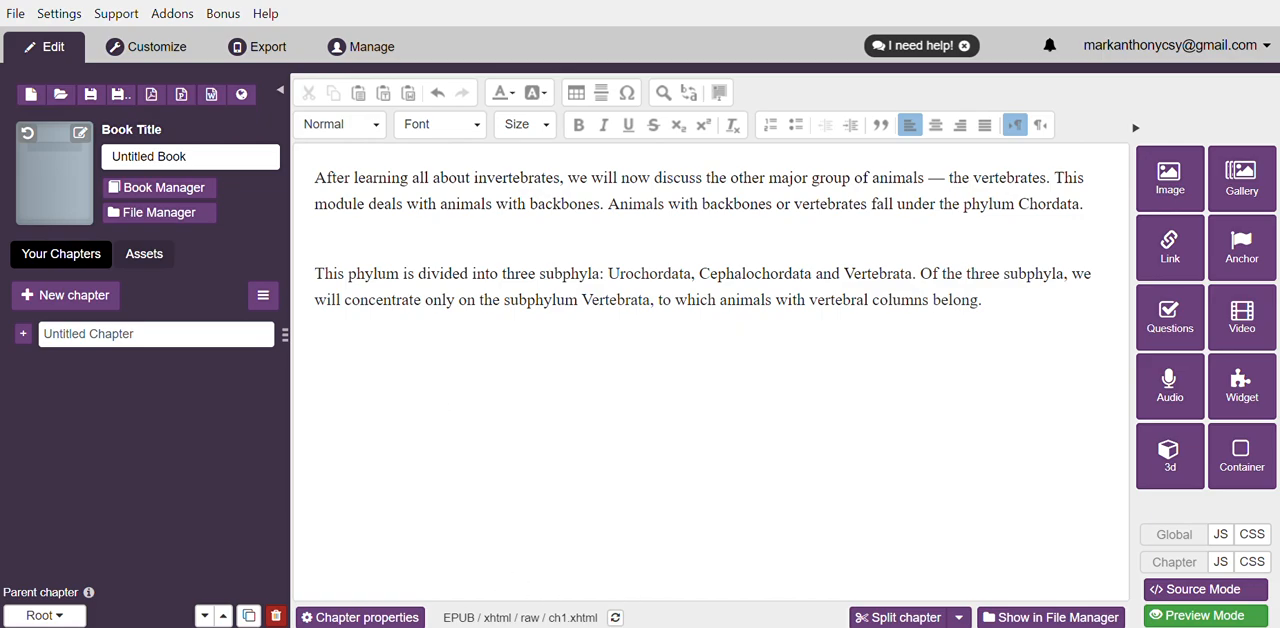
text(There are five classes of vertebrates that comprise the subphylum Vertebrata. These include: Pisces, Amphibia, Reptilia, Aves and Mammalia. You will learn all about them in this module.)
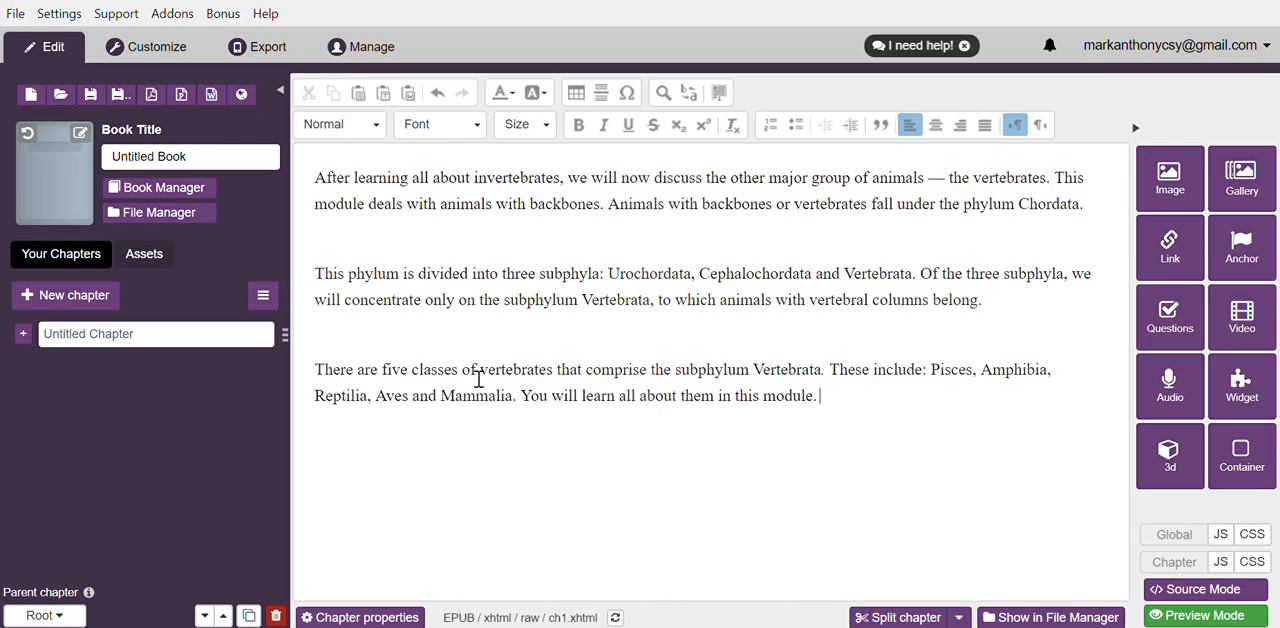